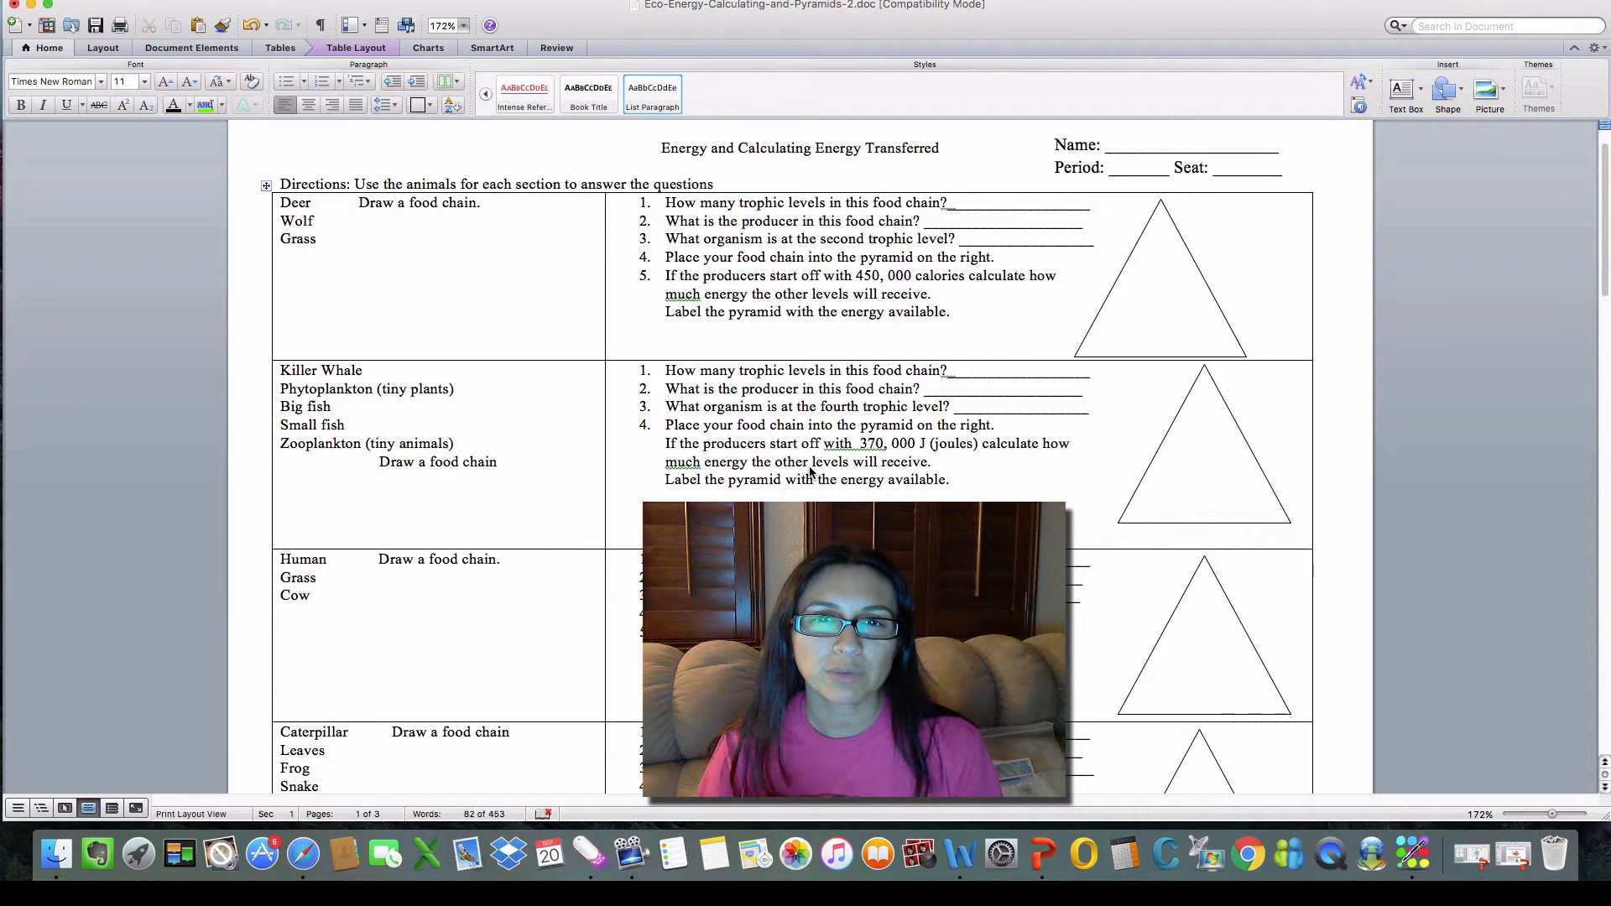
Step: Handwrite 'Grass → Deer → Wolf' under the animal list in the first food chain box
left_click(936, 293)
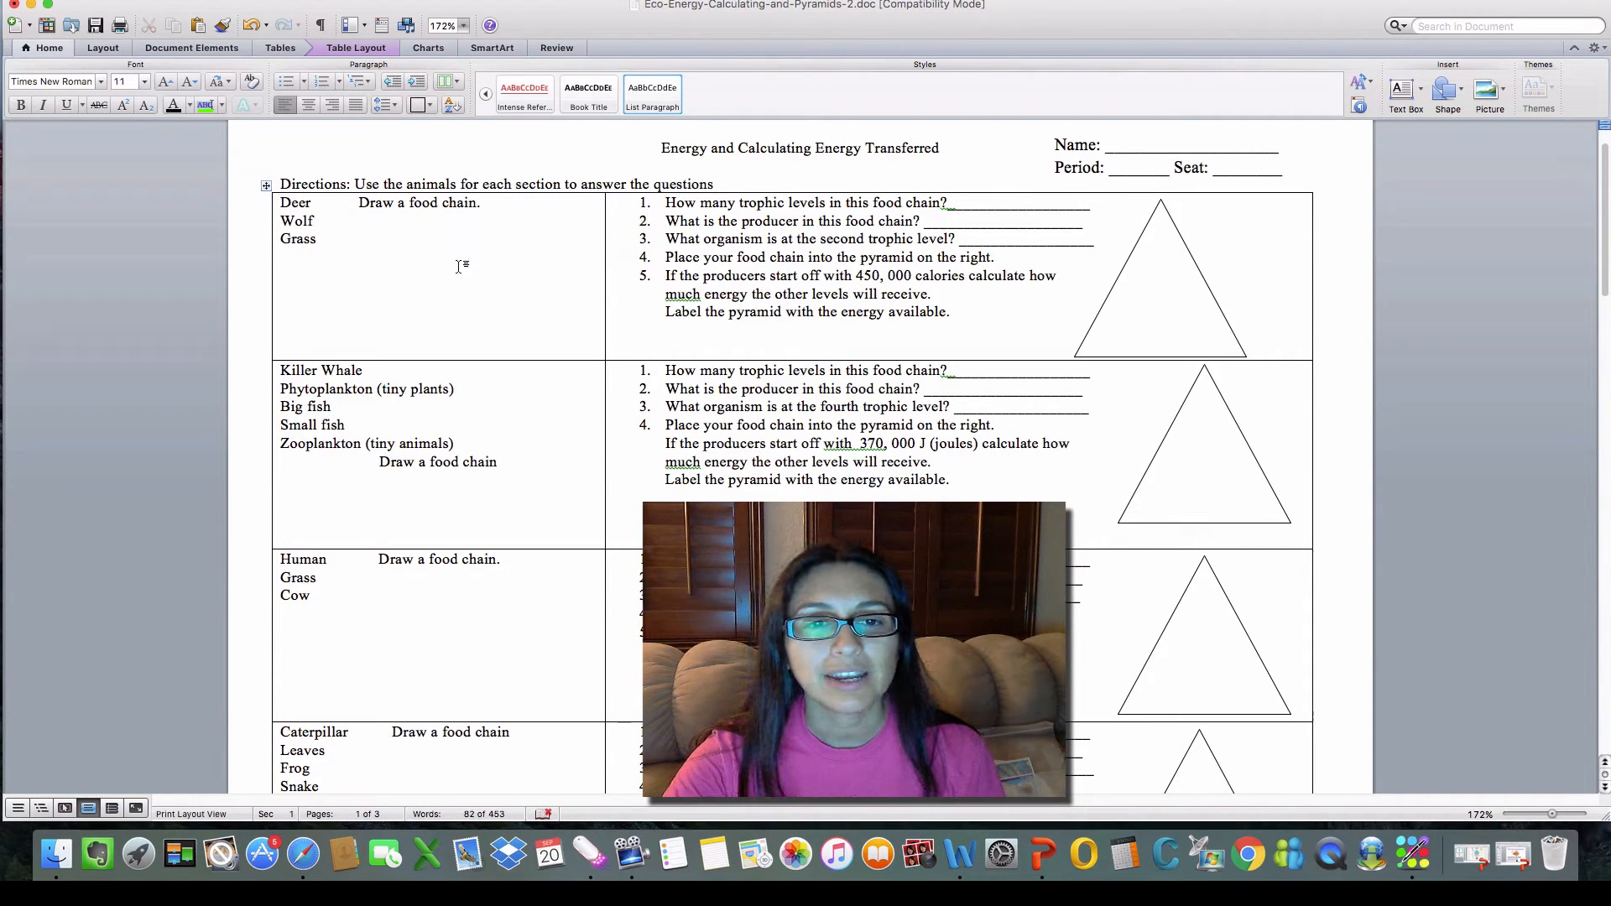
scroll("down", 3)
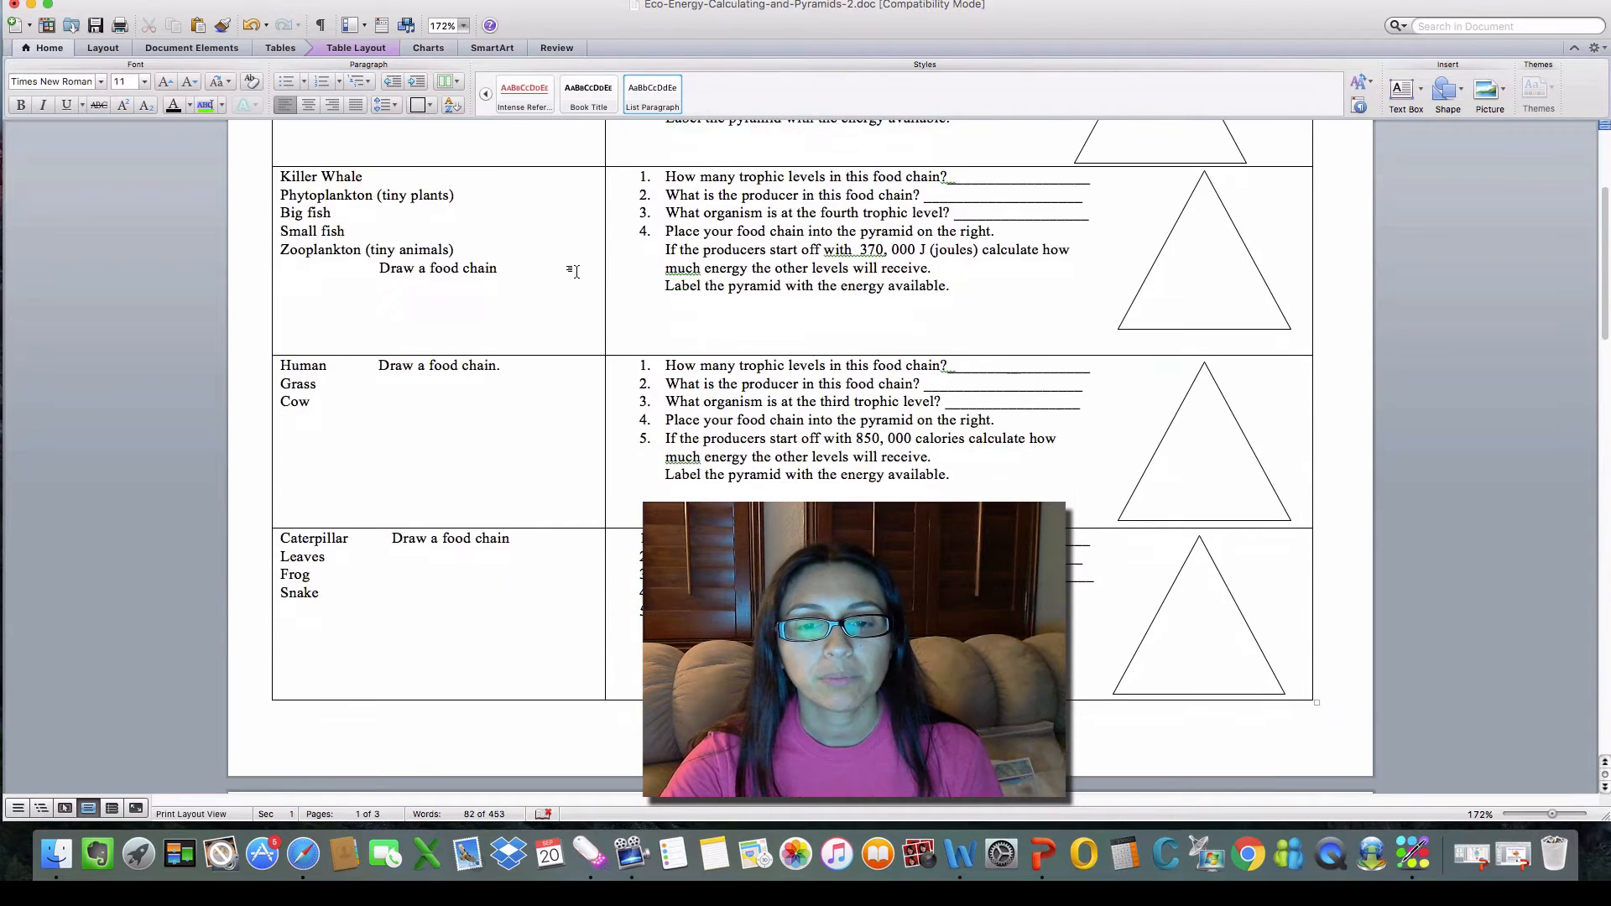
scroll("up", 3)
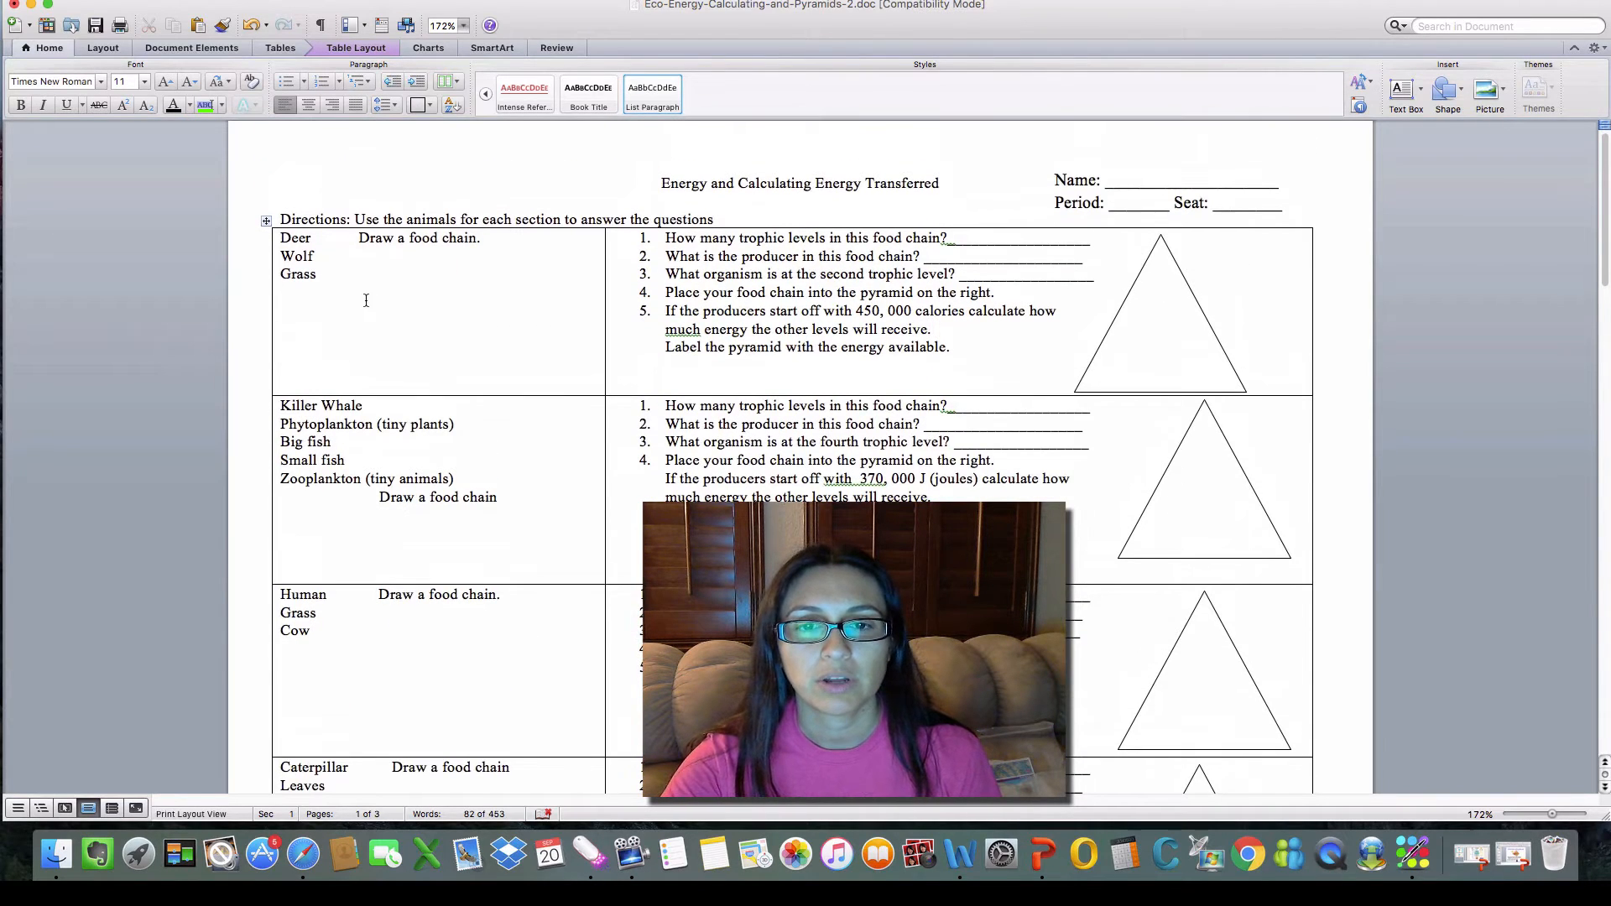
left_click(934, 329)
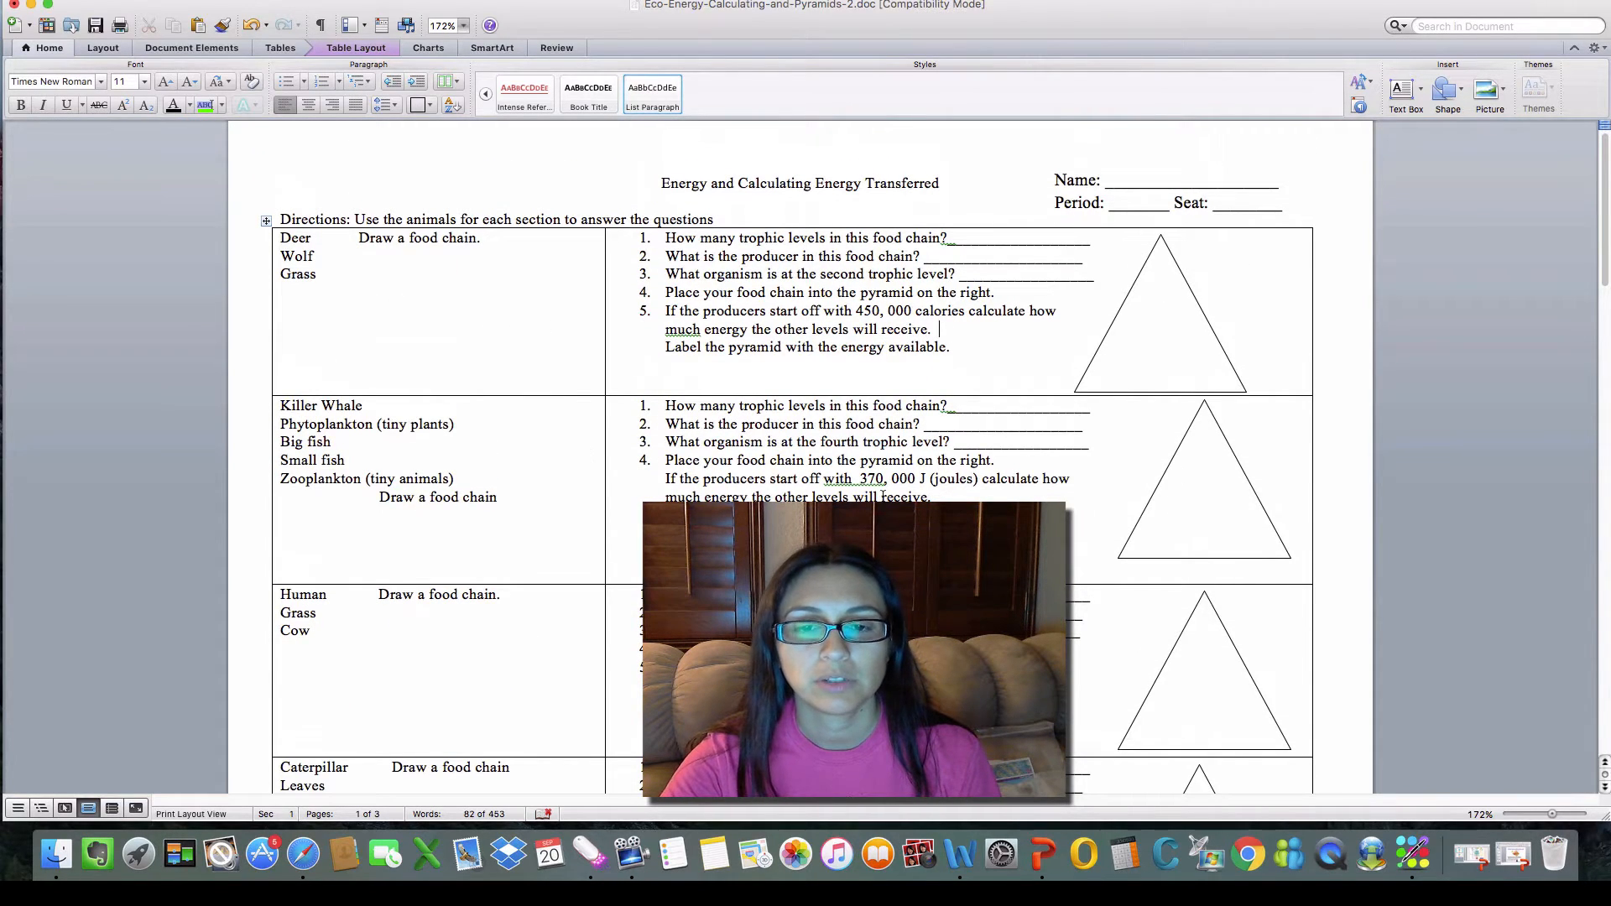
scroll("down", 3)
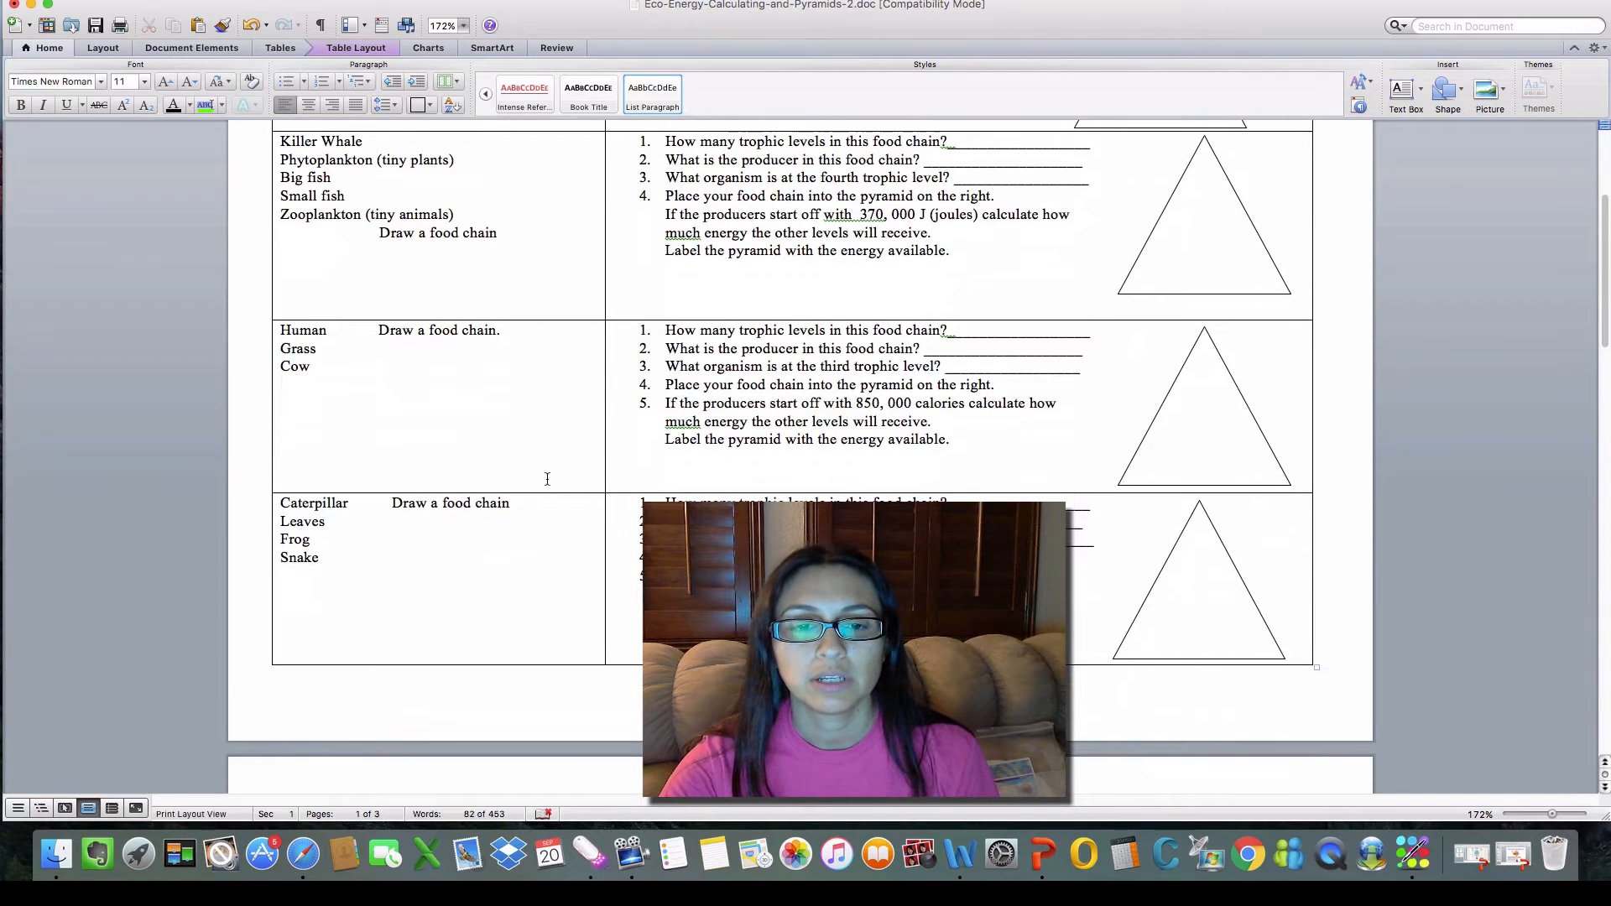
scroll("up", 3)
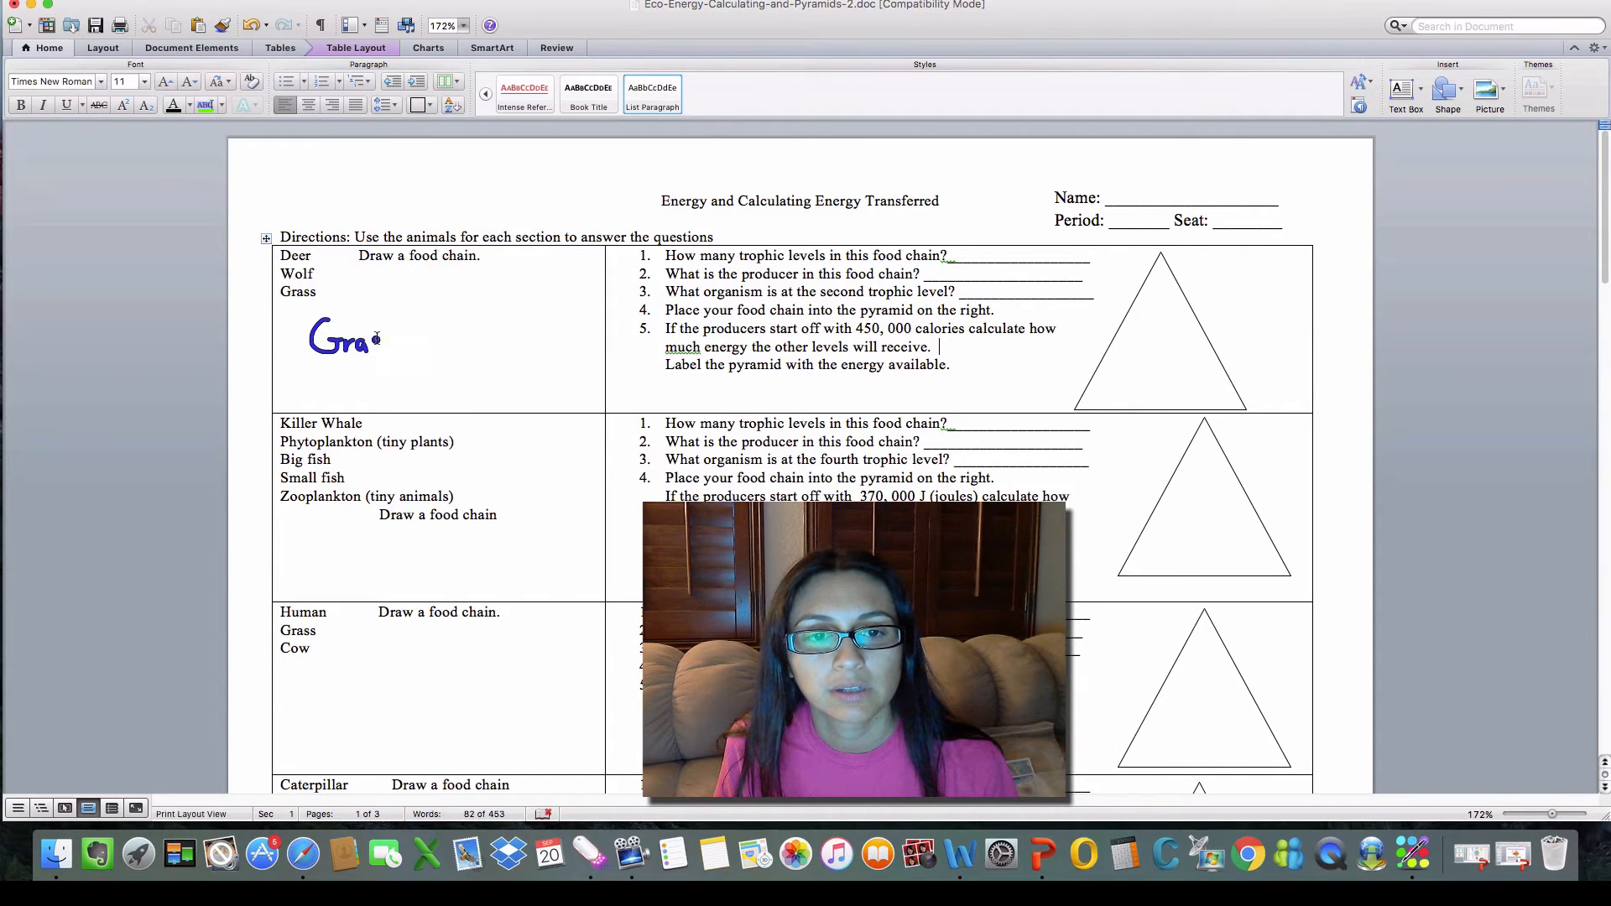
type("ss→Deer→Wolf")
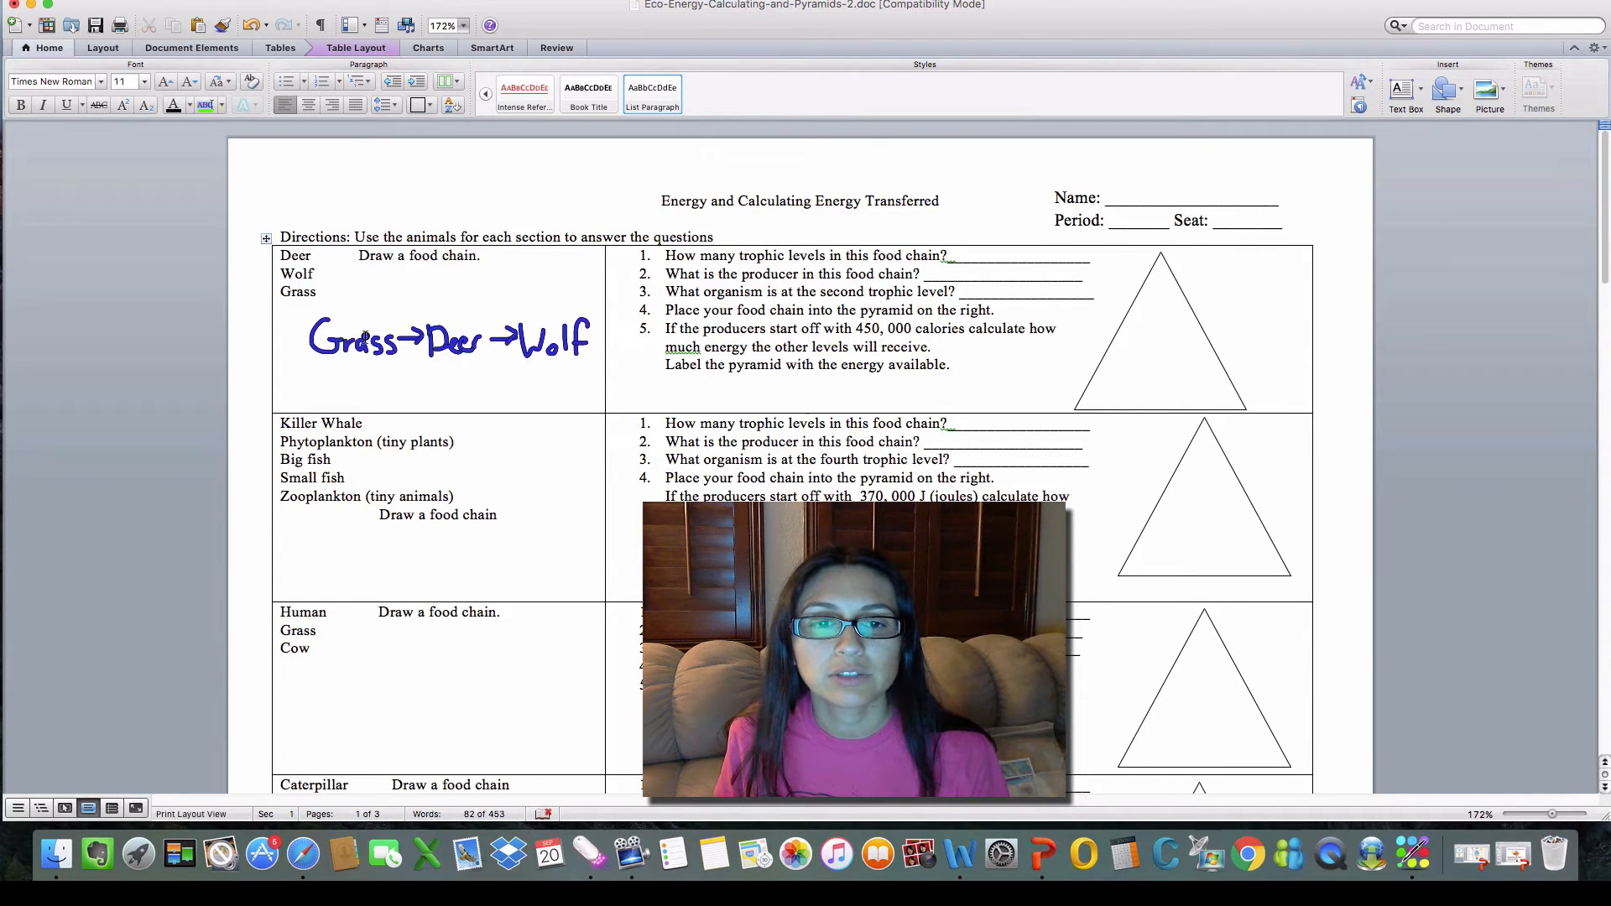
left_click(935, 348)
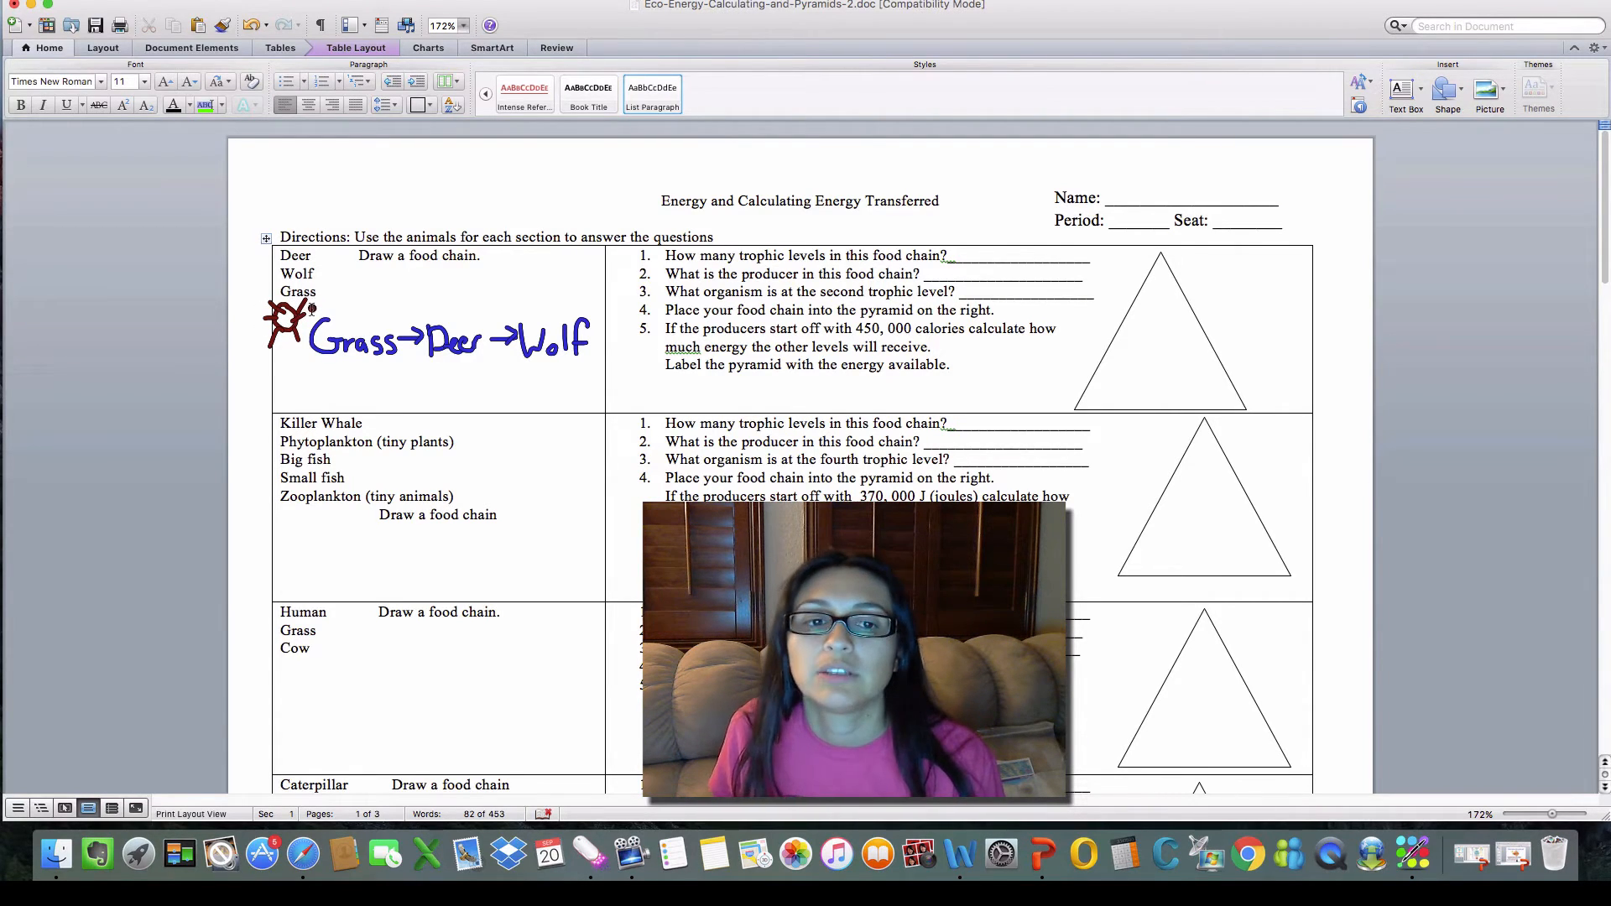
Step: Sketch a red sun to the left of 'Grass' in the first food chain
left_click(934, 345)
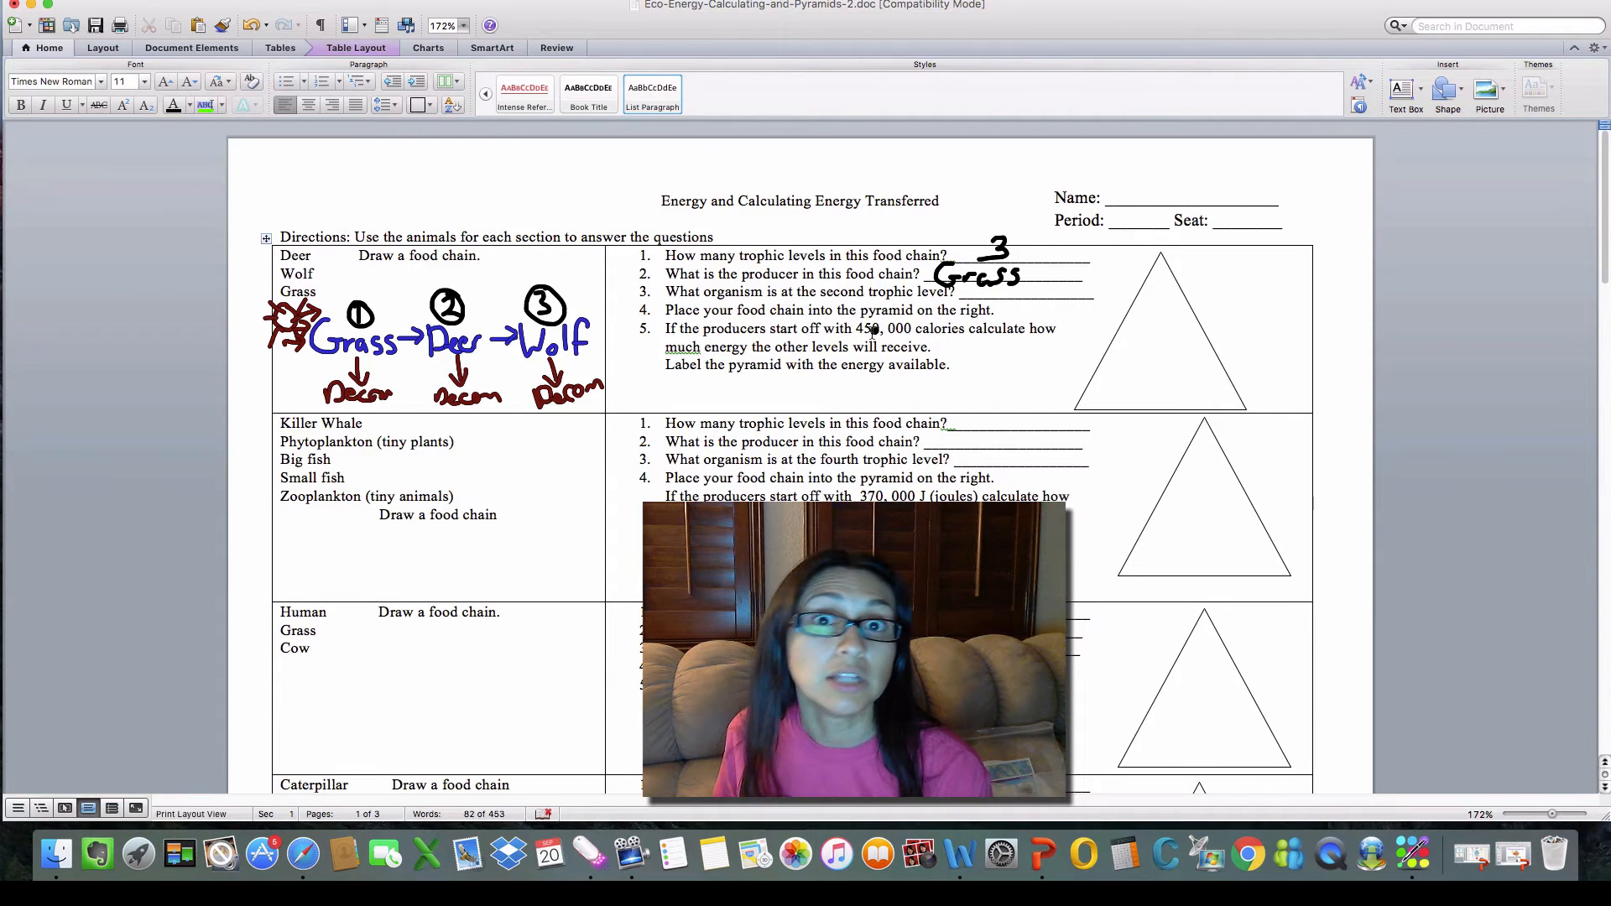
Step: Write 3 for question 1, Grass for question 2, and begin Deer for the second trophic level
left_click(936, 345)
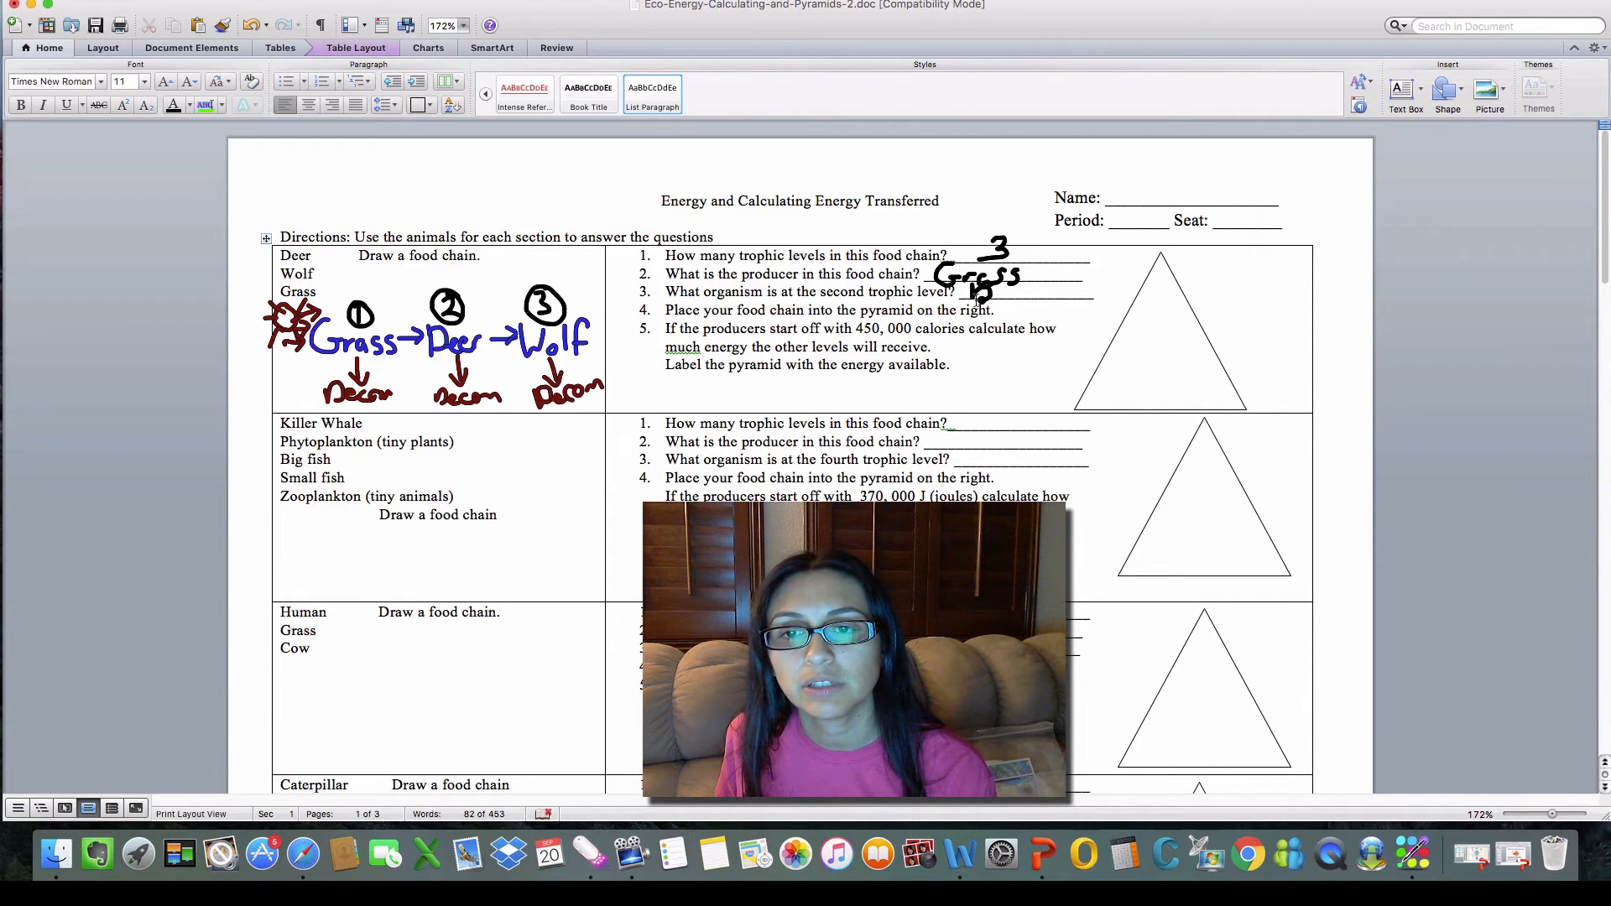
type("Deer")
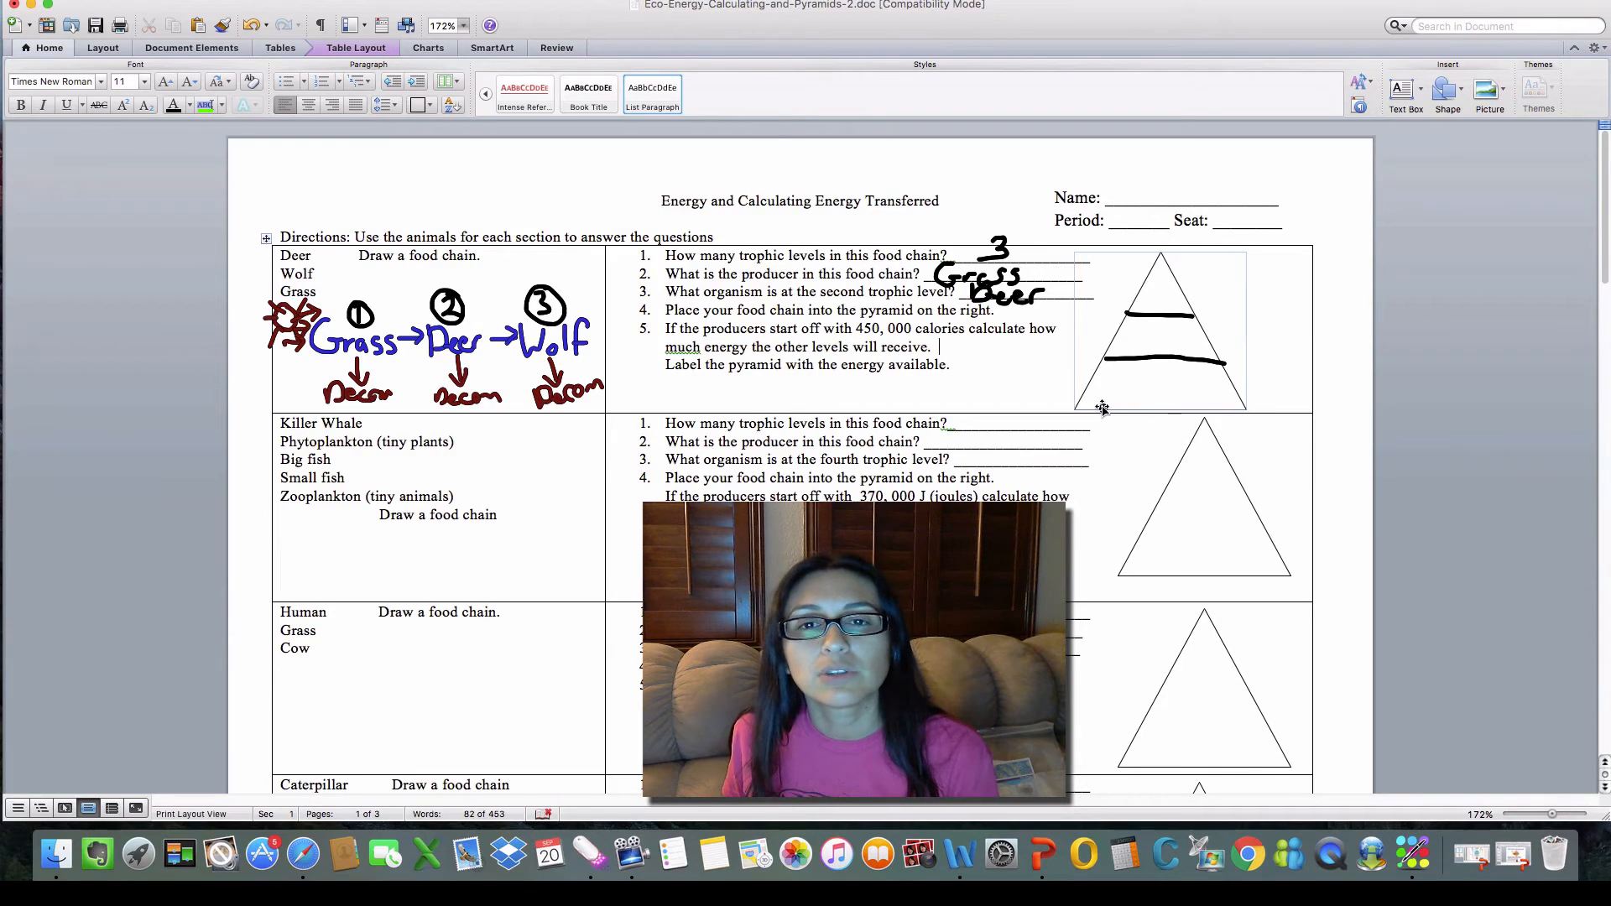
mouse_move(1111, 386)
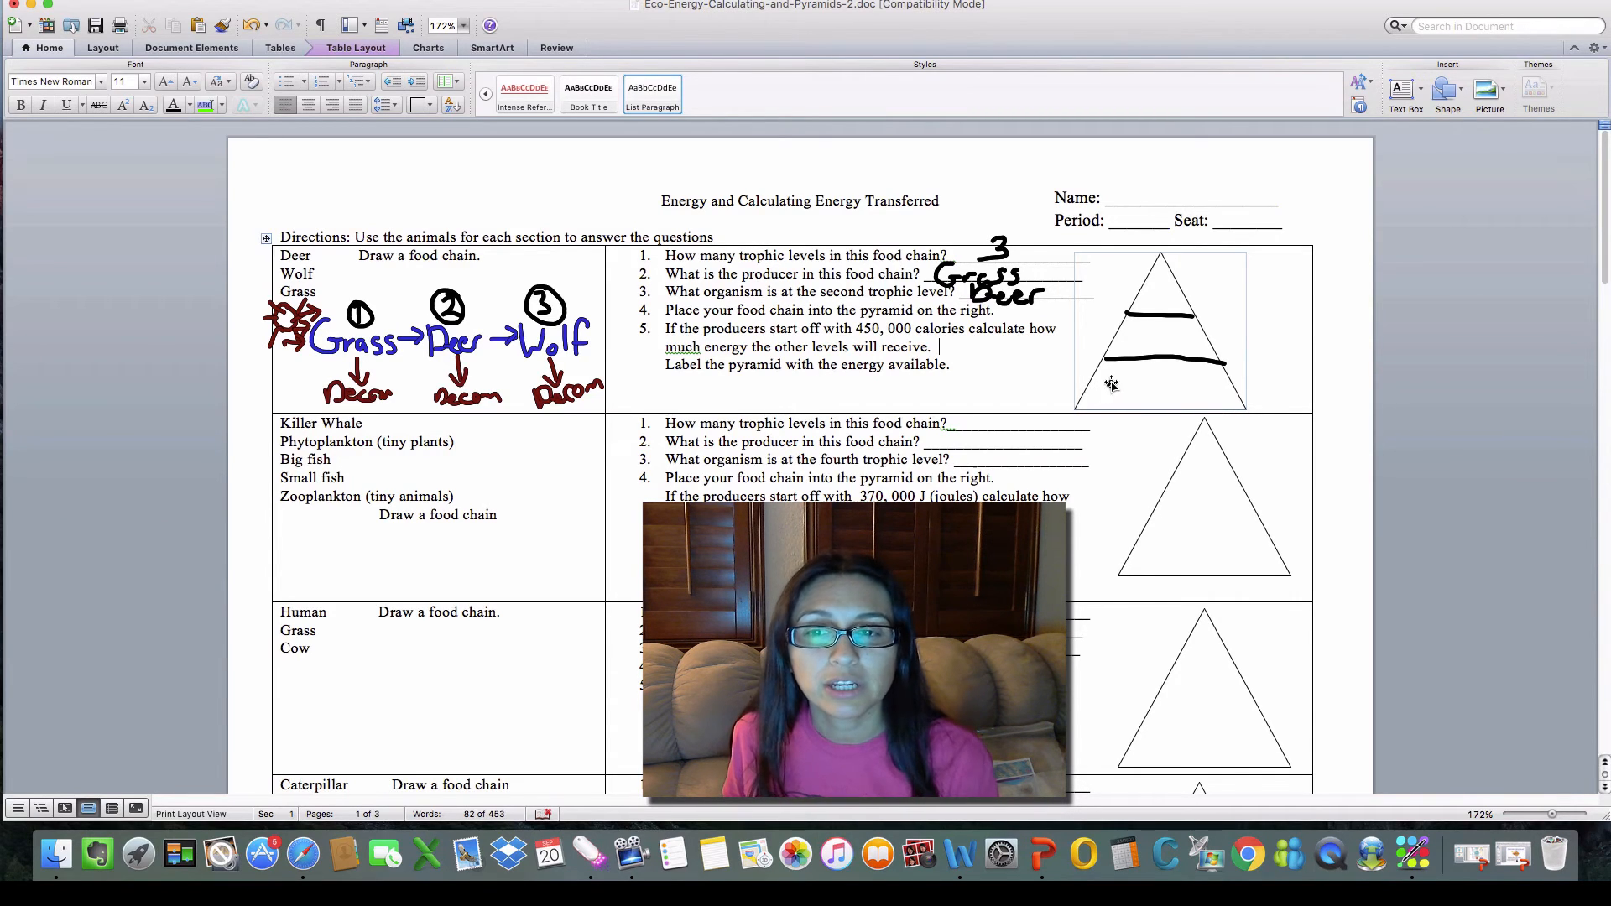
mouse_move(1111, 378)
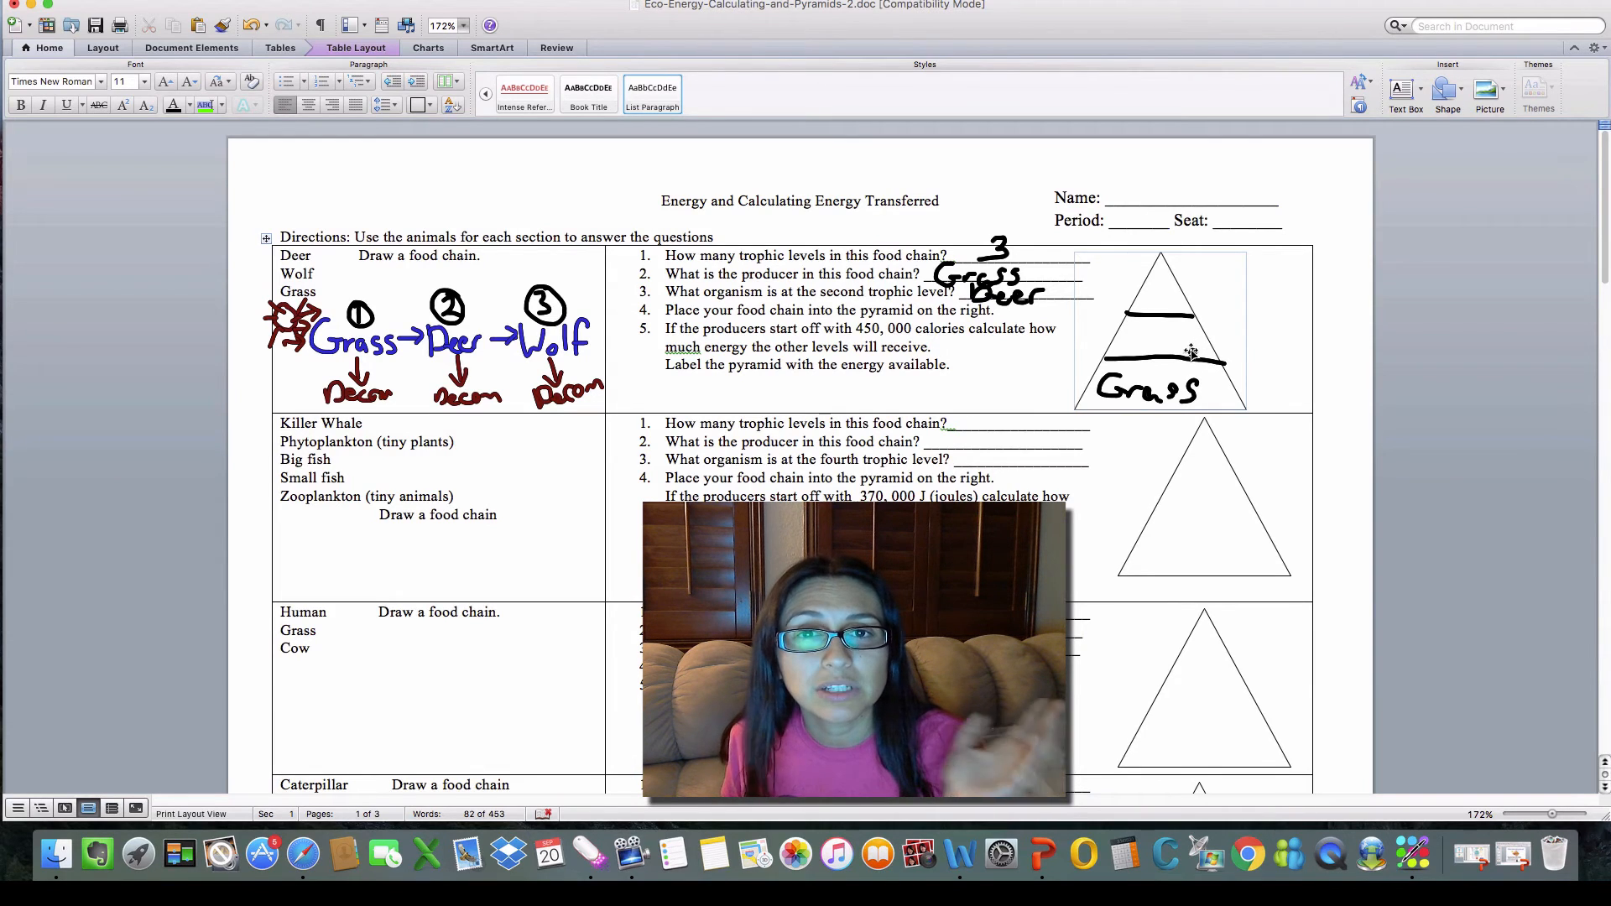
Step: Divide the first pyramid into three levels with two lines and label the bottom Grass
left_click(936, 347)
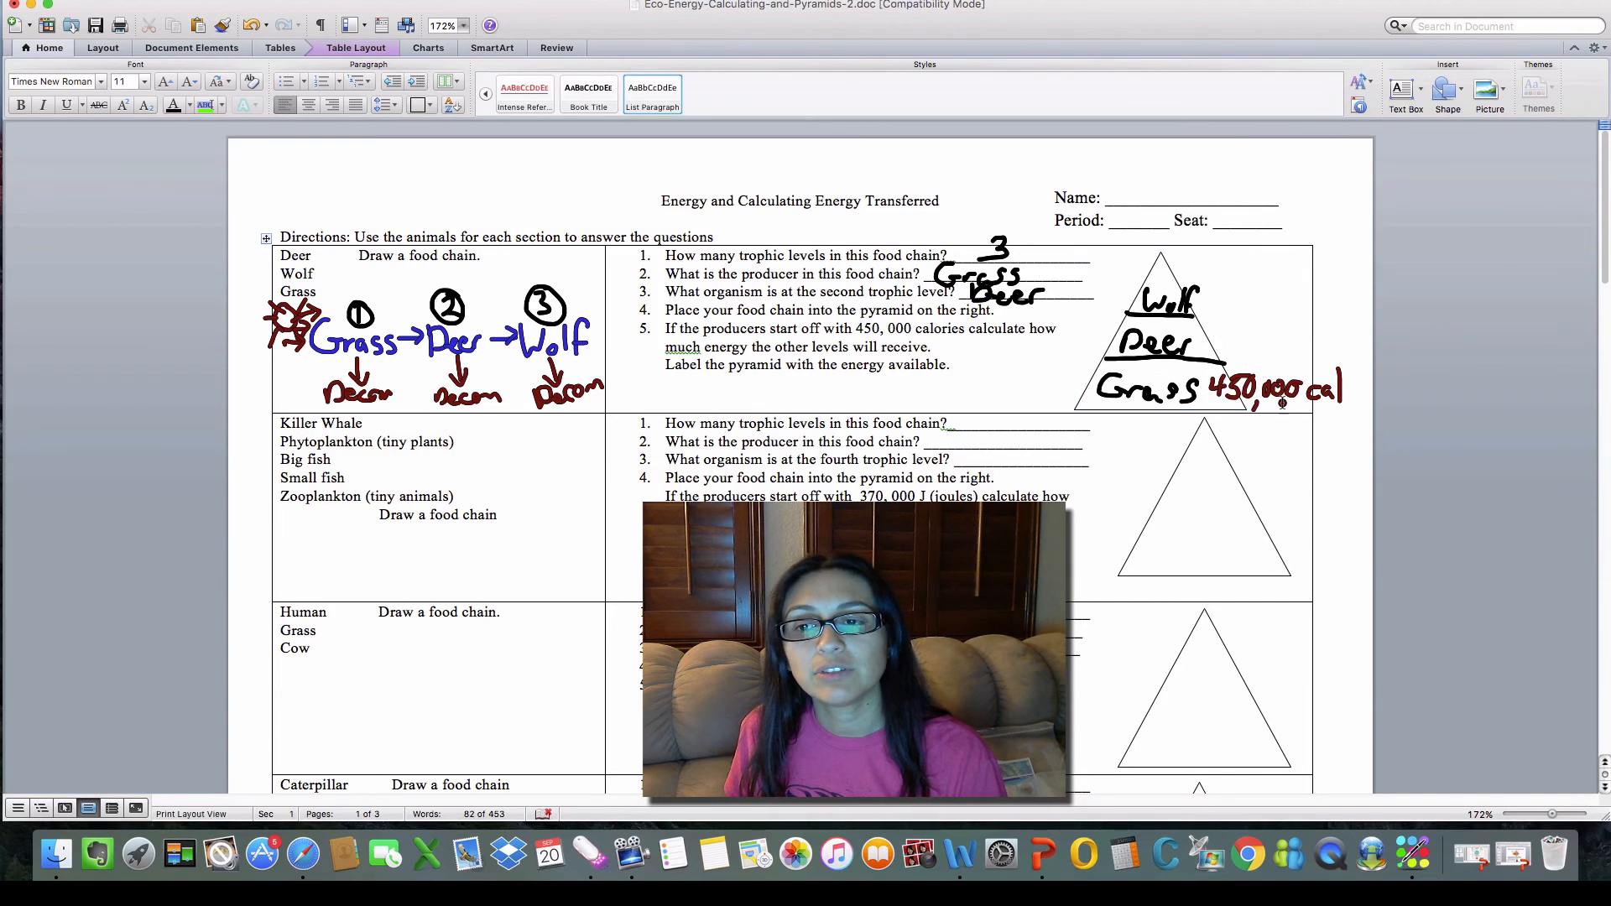
Step: Label the middle level Deer, the top Wolf, and write 450,000 cal beside Grass
left_click(938, 345)
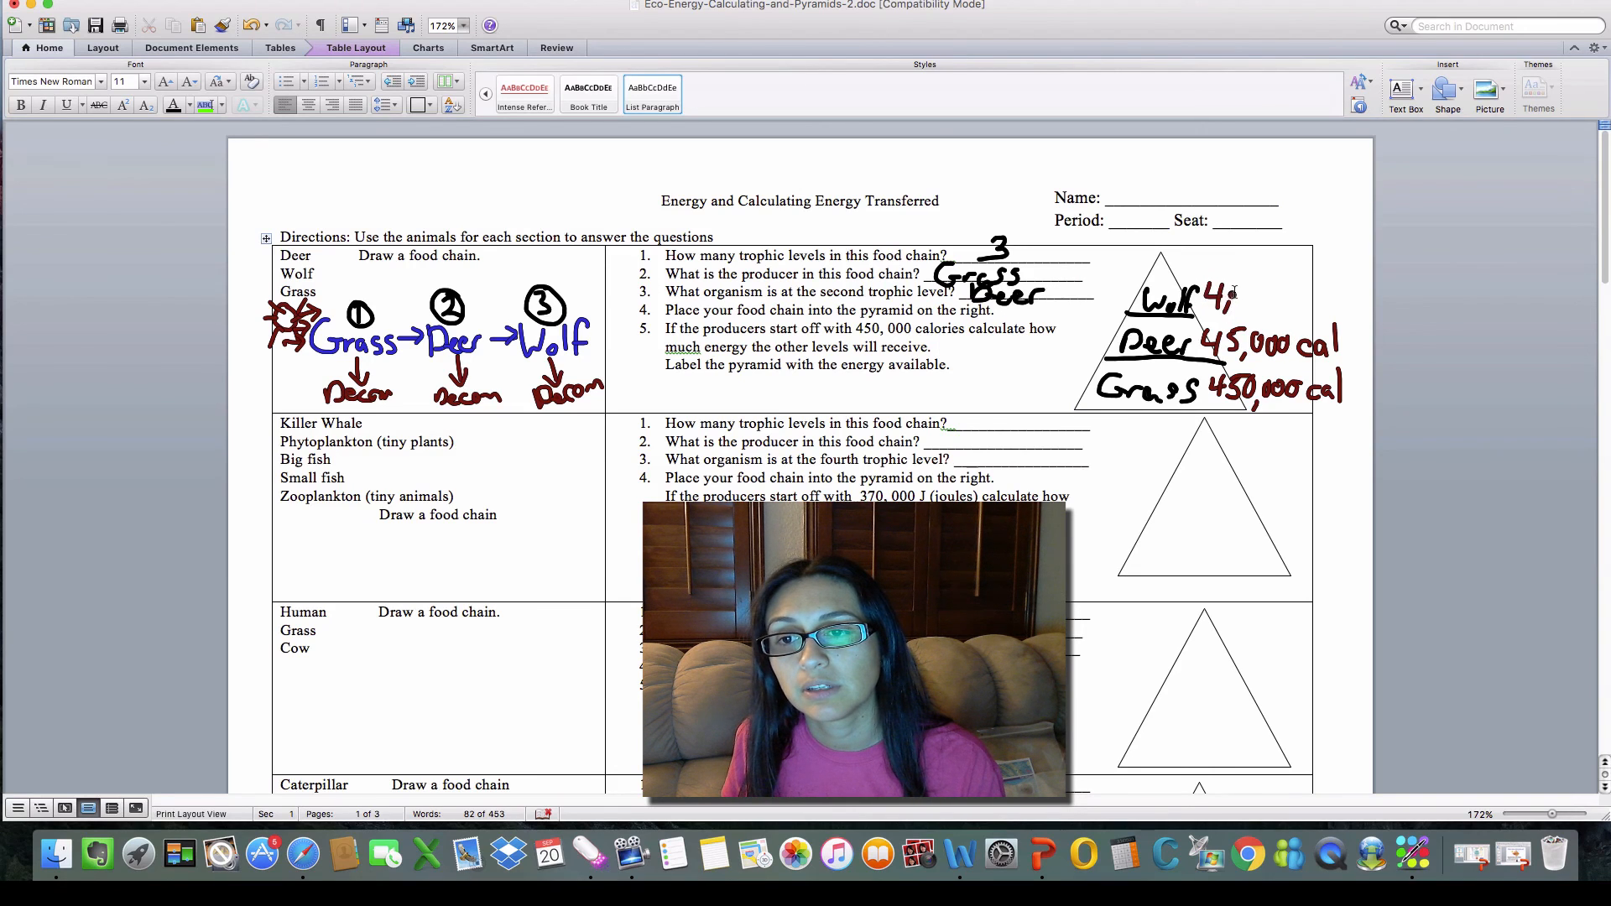
Step: Write 45,000 cal beside Deer and 4,500 beside Wolf on the pyramid
type("500")
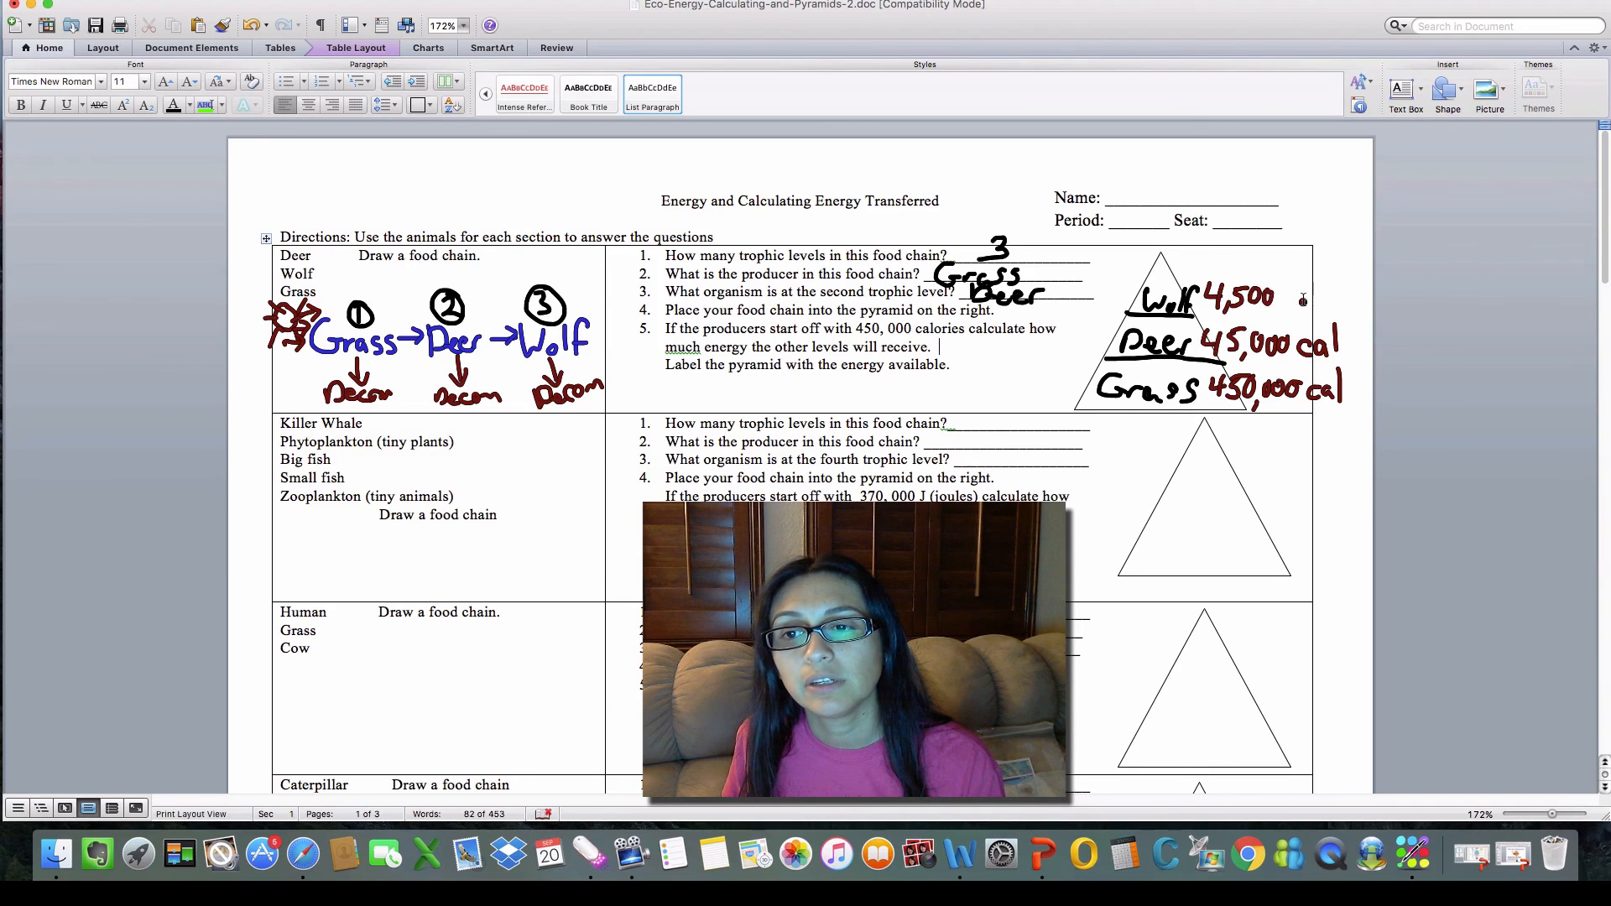